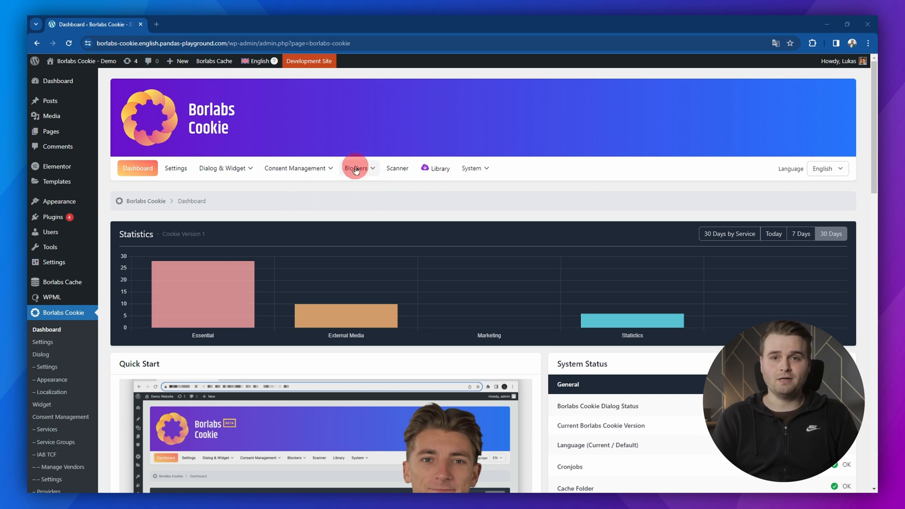
Open Blockers > Content Blockers and check the active Borlabs Website (c-borlabs) blocker's Status toggle.
click(355, 168)
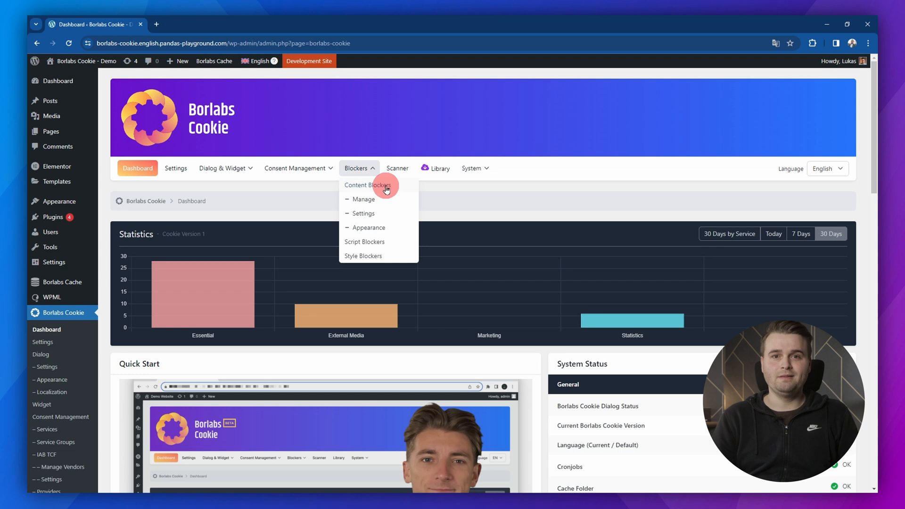
click(367, 185)
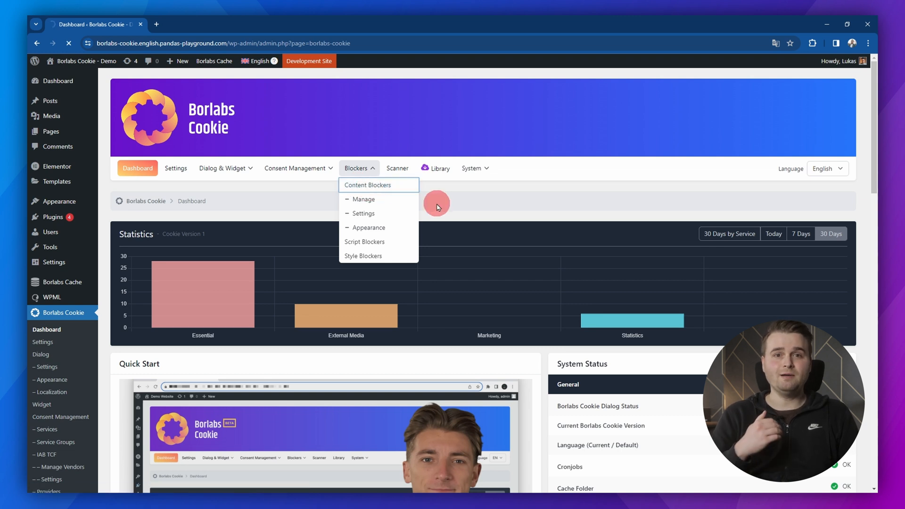
click(367, 185)
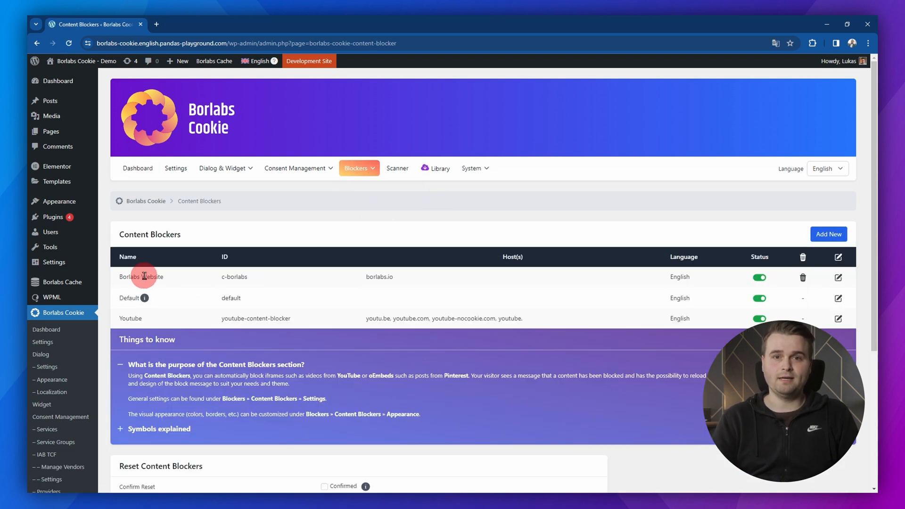
mouse_move(314, 278)
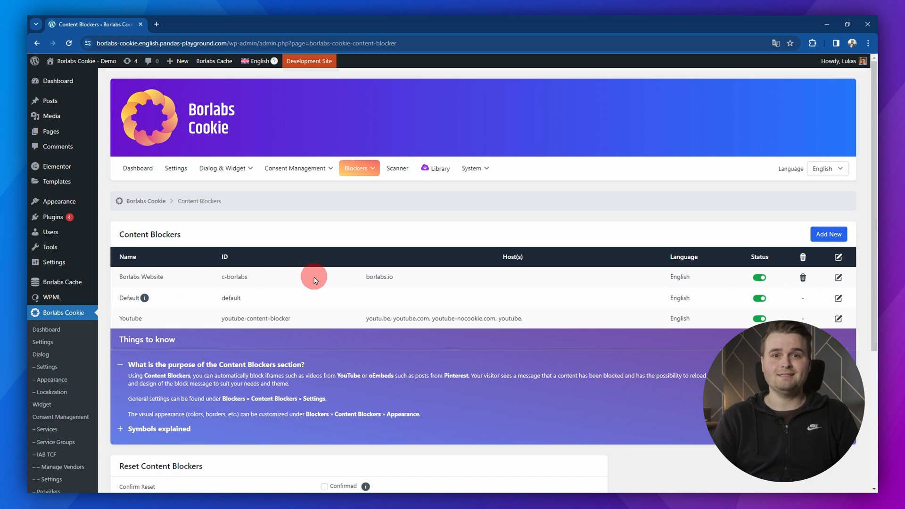
mouse_move(158, 276)
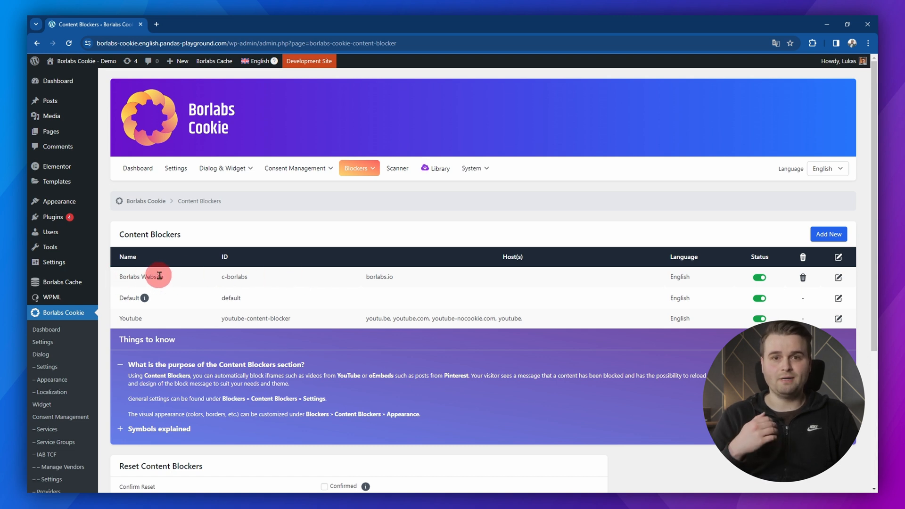
mouse_move(284, 278)
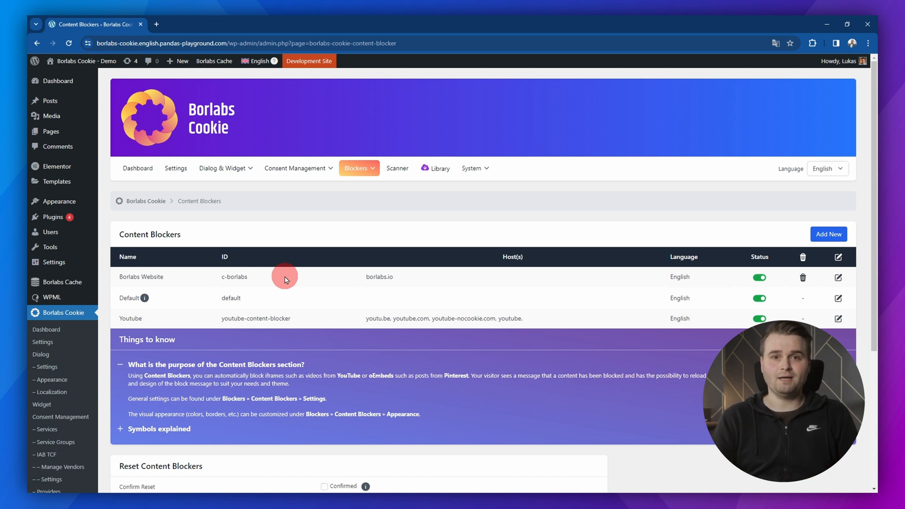
click(759, 277)
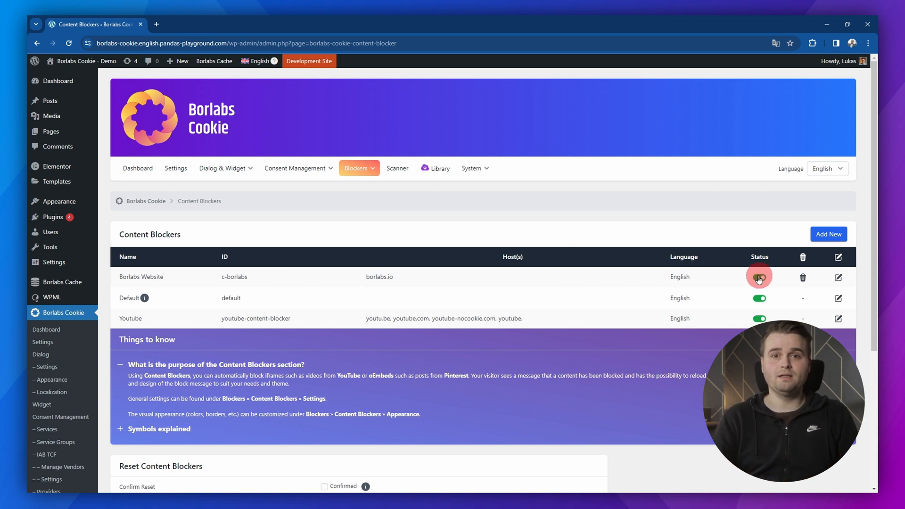
click(760, 277)
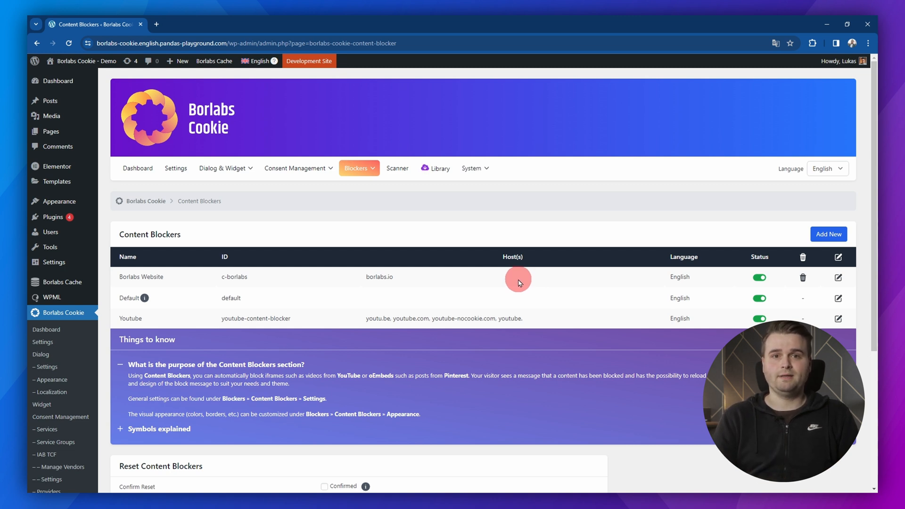
Go to Consent Management > Services and start a new External Media service.
click(298, 167)
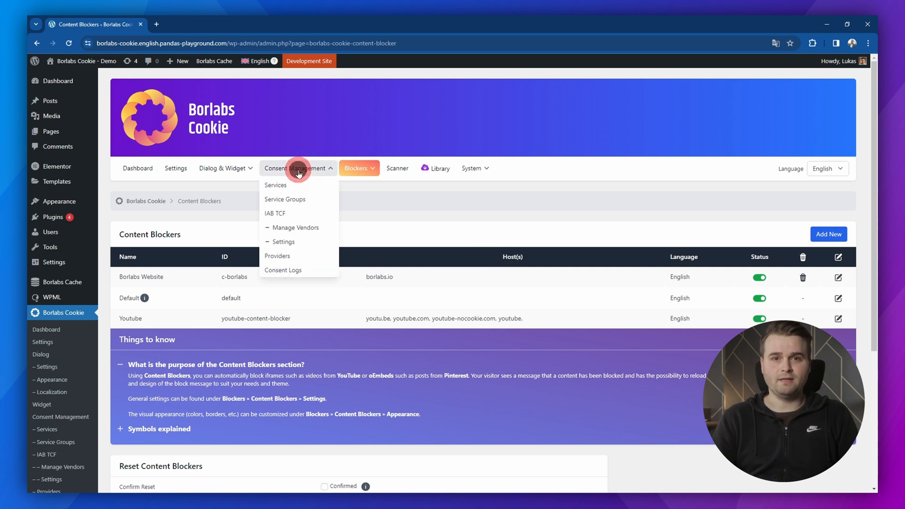
click(275, 185)
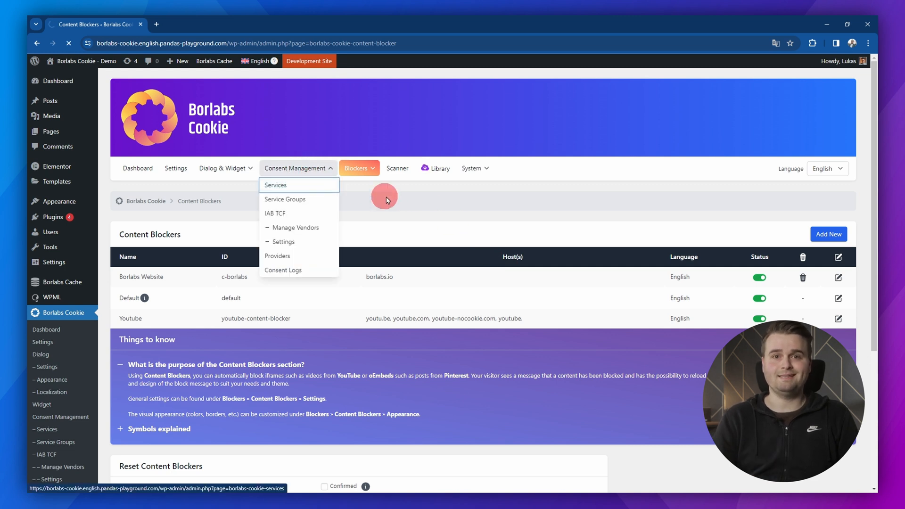
click(276, 185)
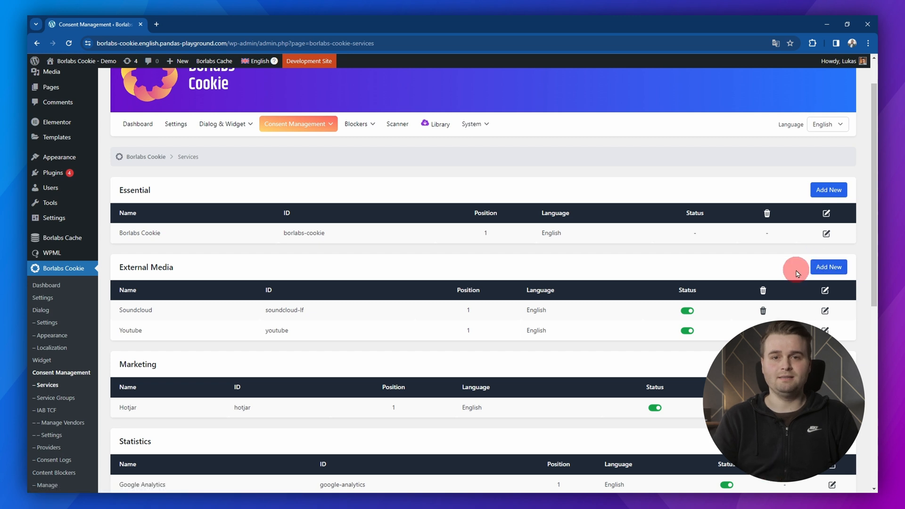
click(829, 266)
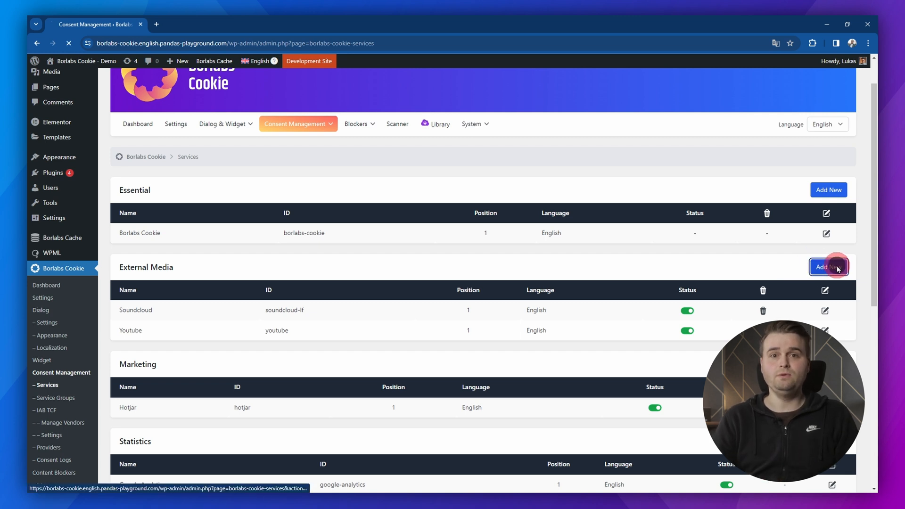
Enter 'c-borlabs' as the new service ID and switch its Status on.
click(828, 266)
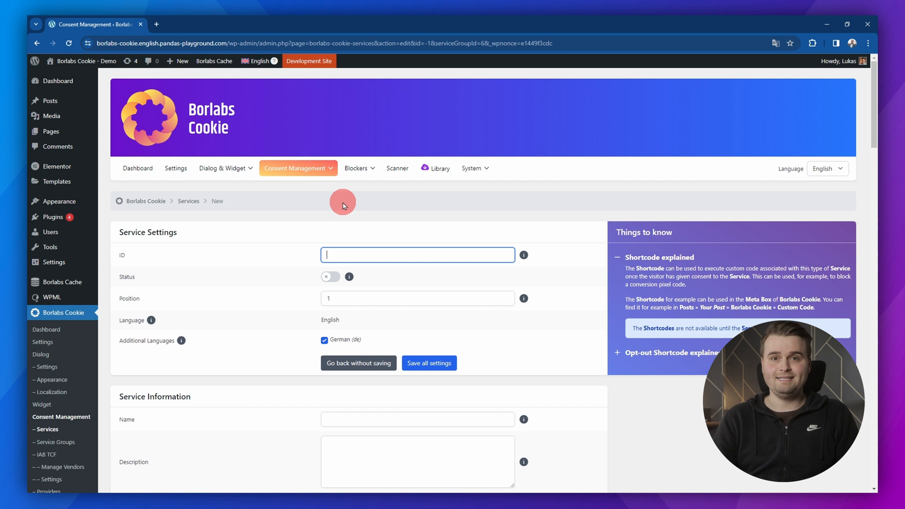
text(c-borlabs)
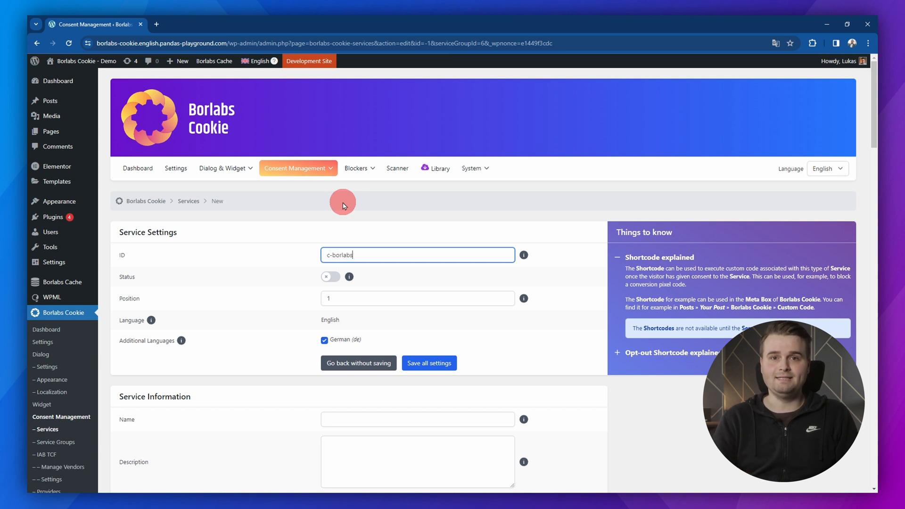
click(330, 277)
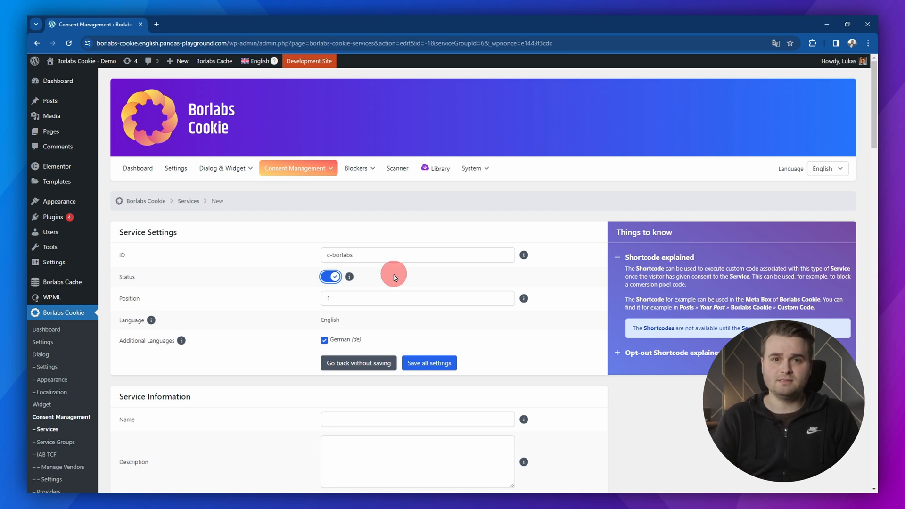
mouse_move(396, 275)
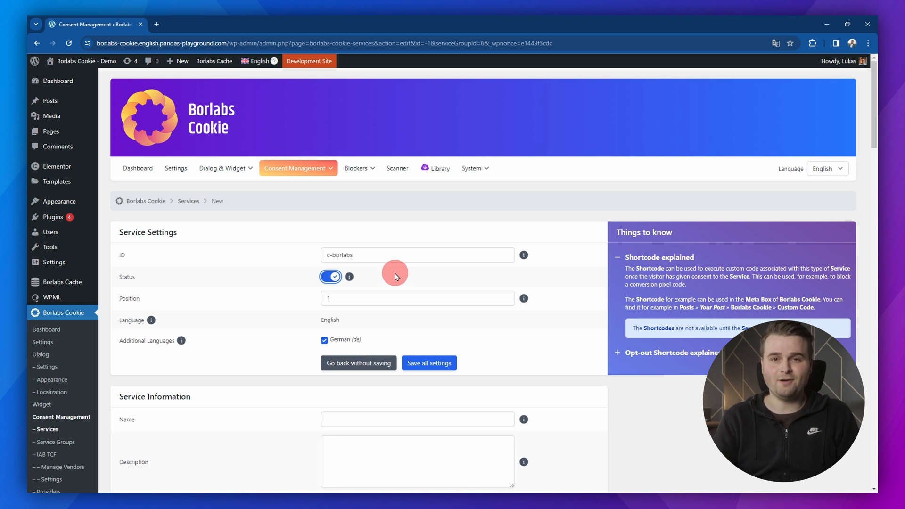
scroll(down, 3)
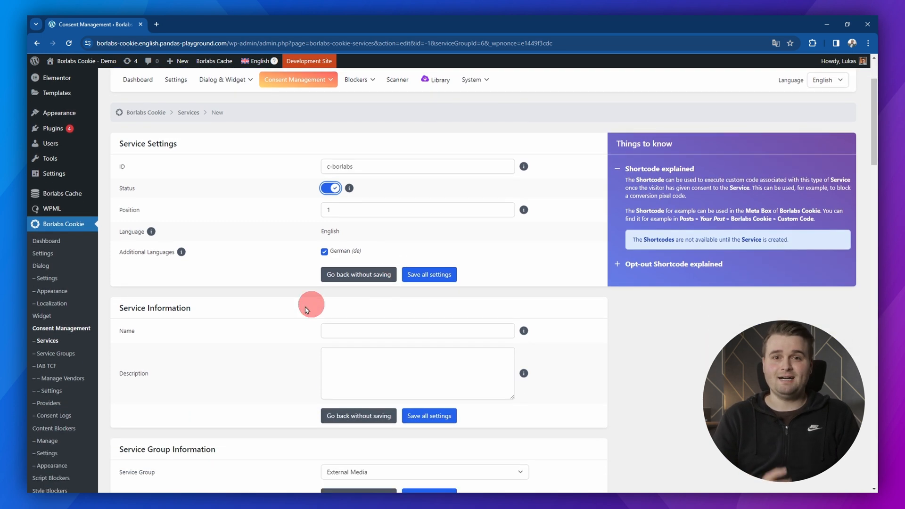
Name the new service 'Borlabs Website'.
click(421, 330)
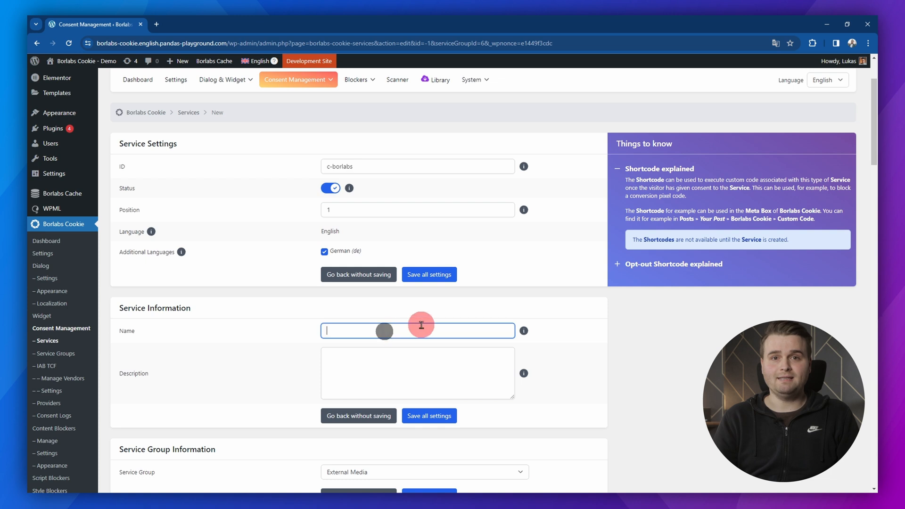
text(Borlabs)
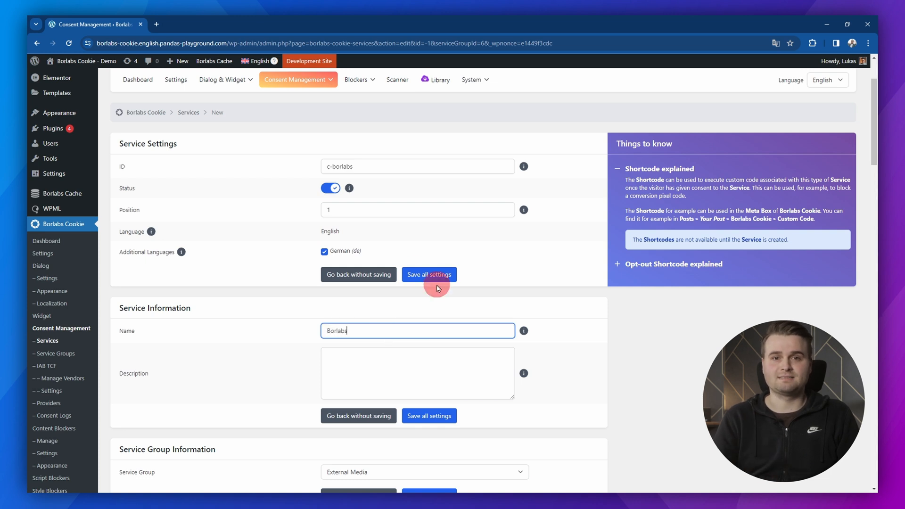
text(Website)
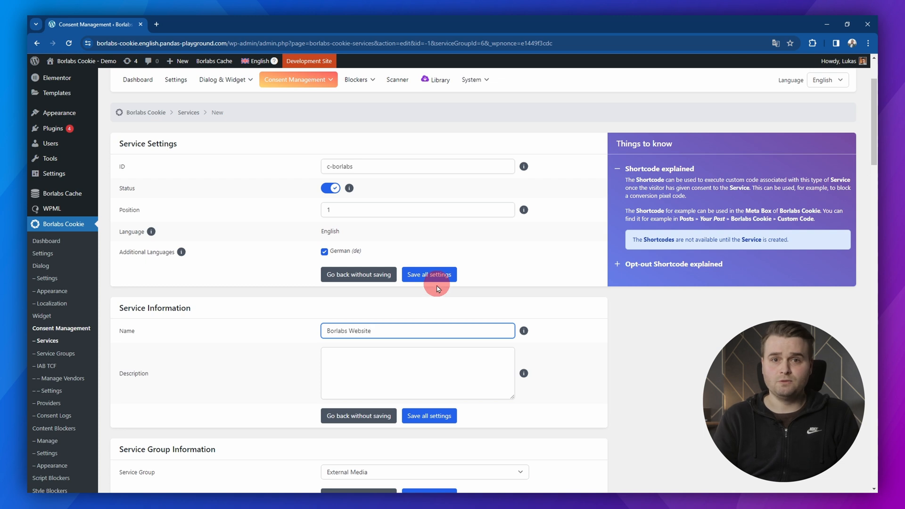
Describe that consenting displays content from the Borlabs GmbH website.
click(377, 363)
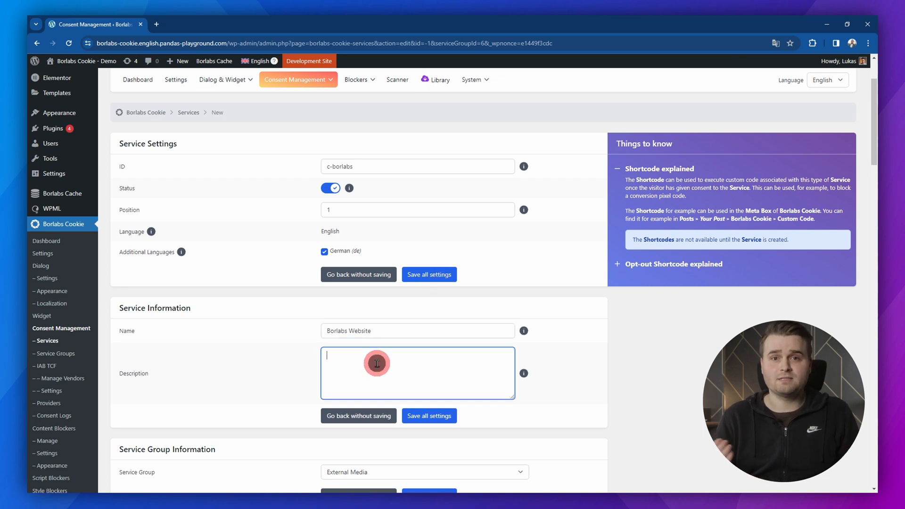
text(If you give your consent here, content from the Borlabs GmbH website will be displayed on our website.)
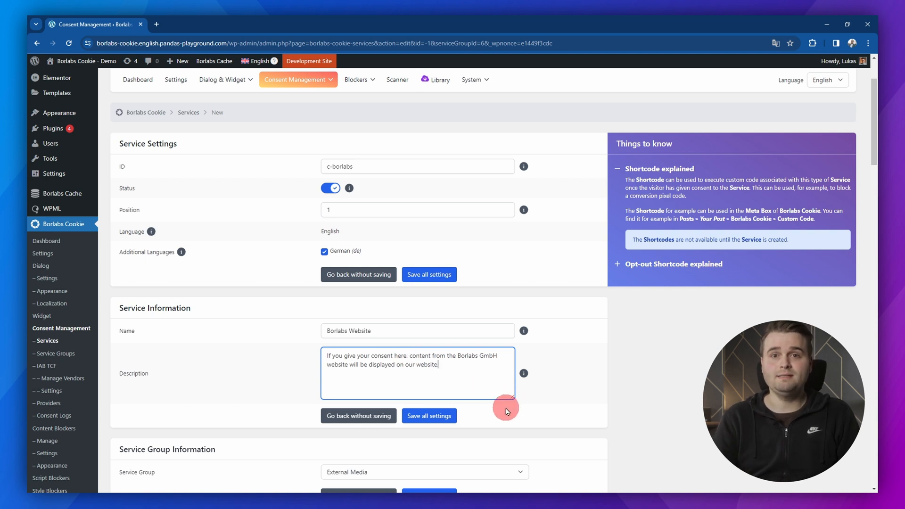
scroll(down, 3)
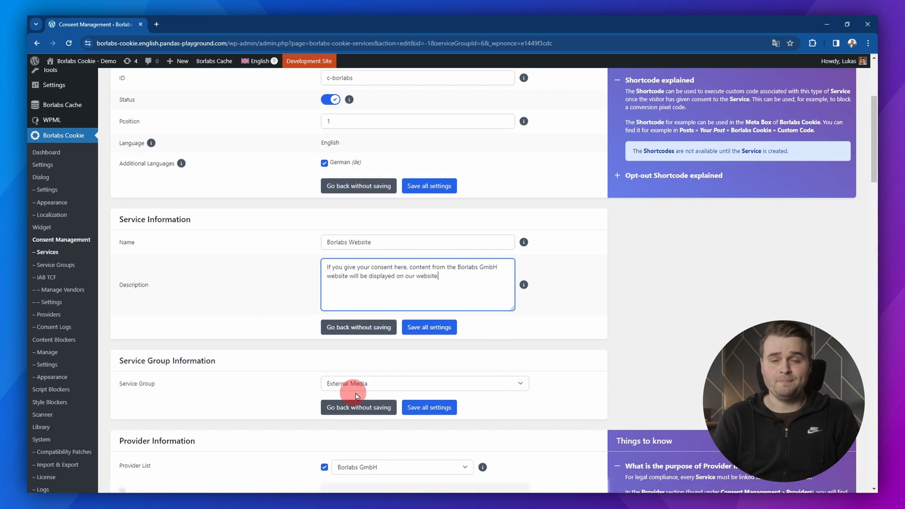
mouse_move(514, 413)
text(.)
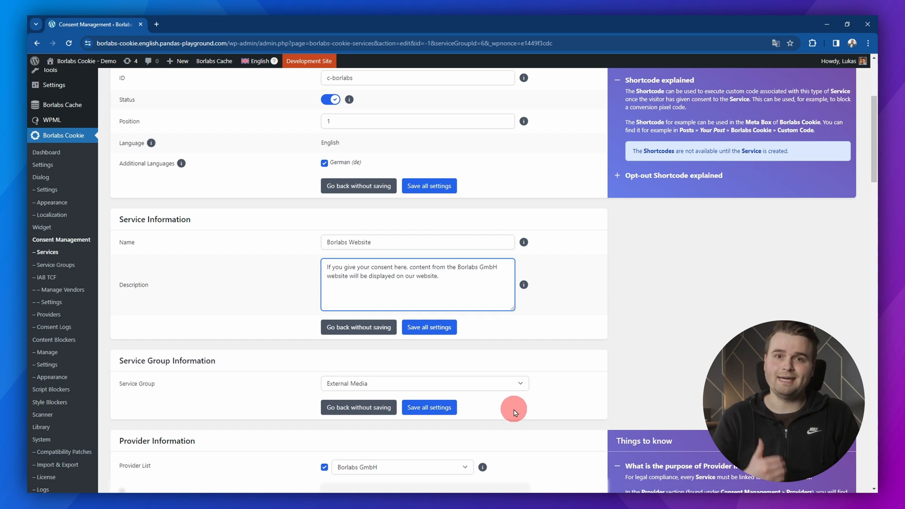
Confirm External Media as service group and Borlabs GmbH as provider, then save.
scroll(down, 3)
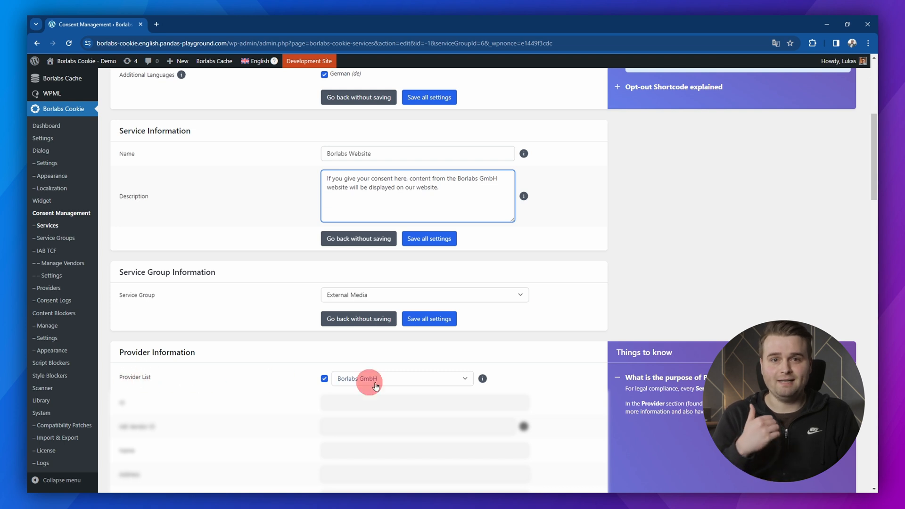
scroll(down, 3)
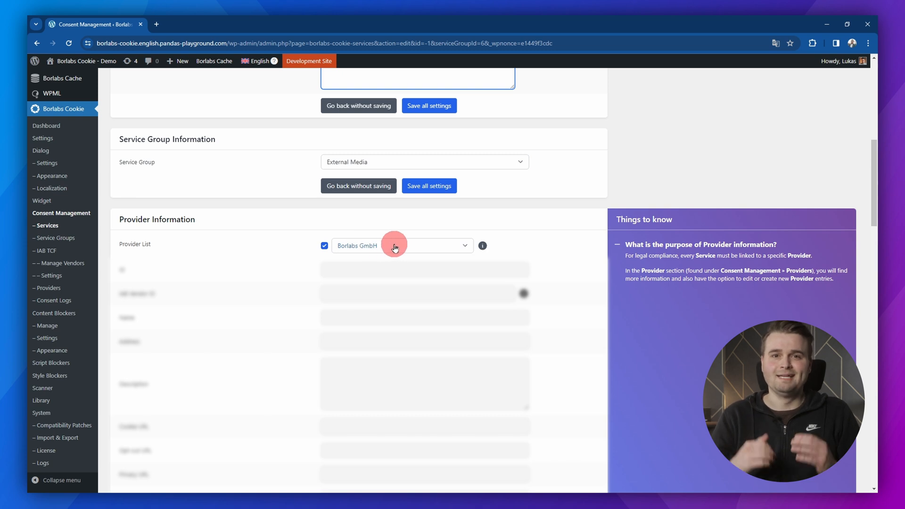
scroll(down, 3)
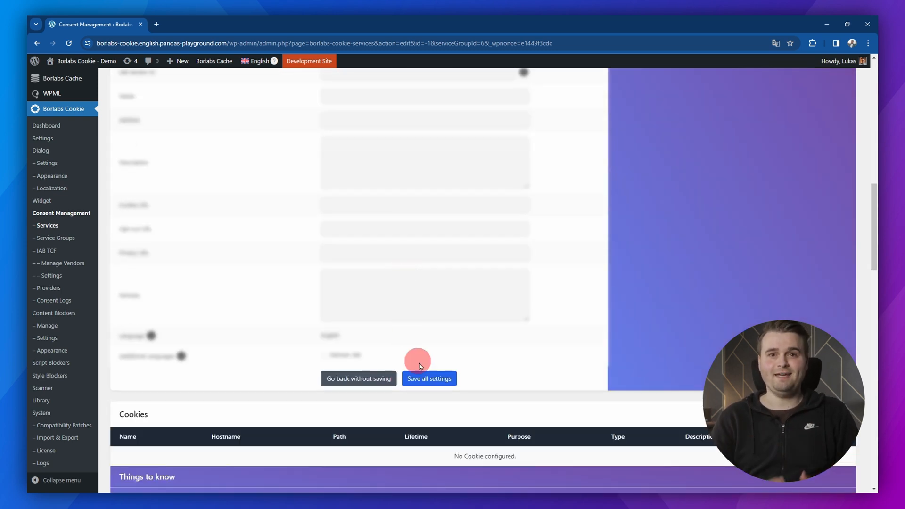
click(430, 378)
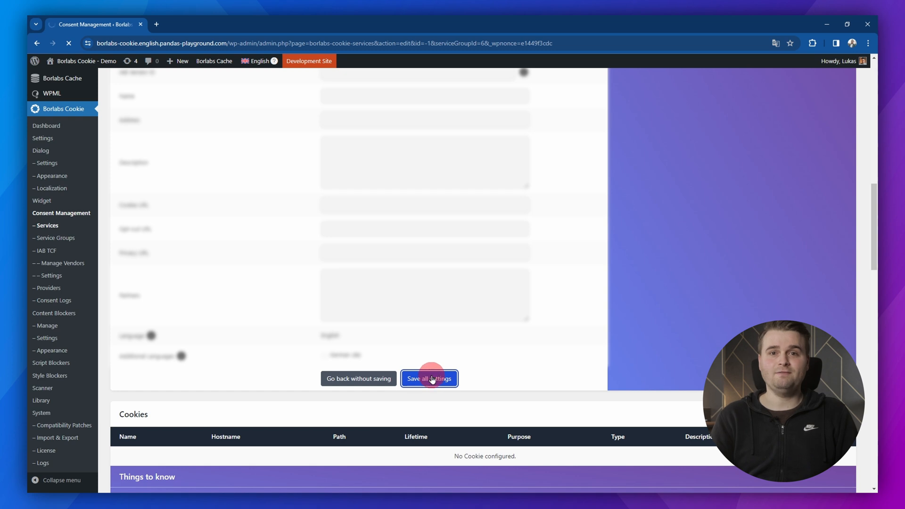
Save all settings for the Borlabs Website service.
click(432, 378)
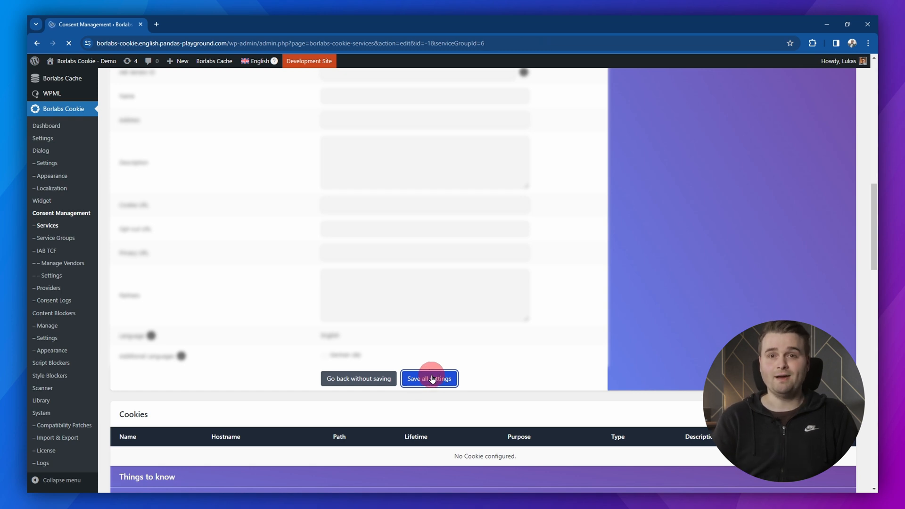
click(429, 378)
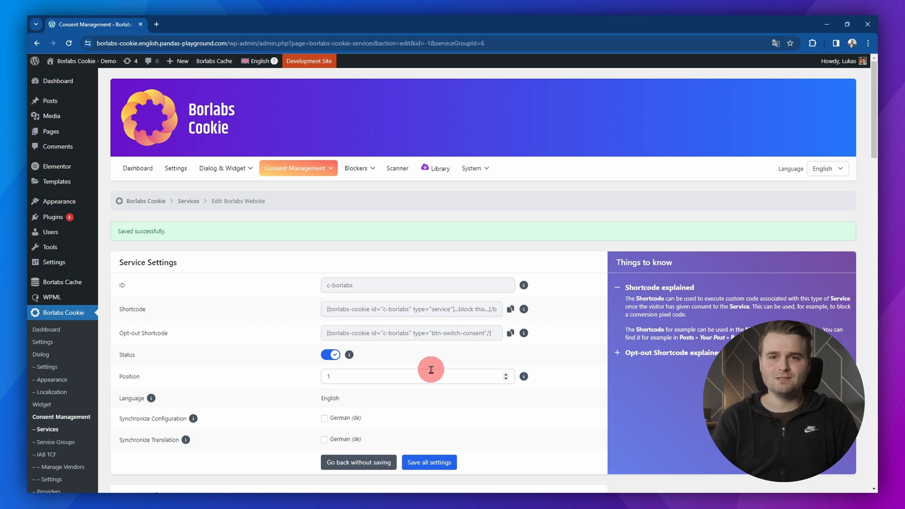
mouse_move(382, 217)
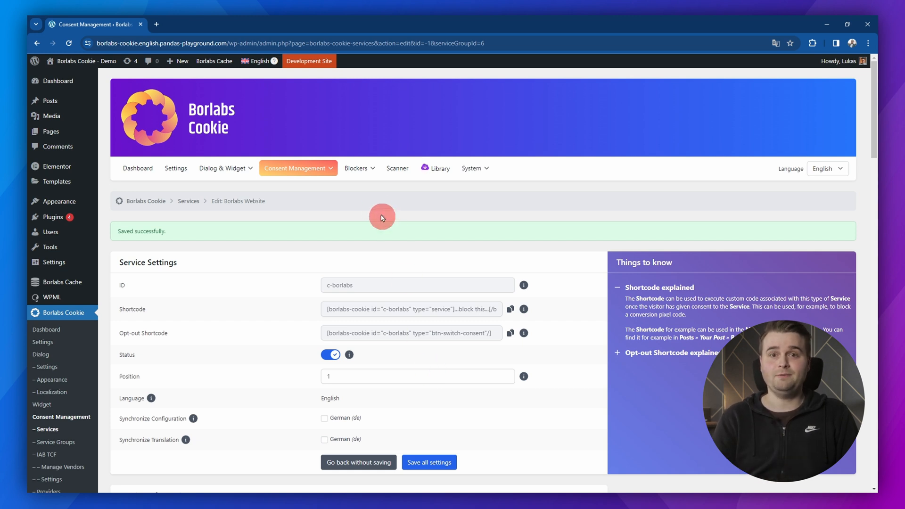
click(359, 168)
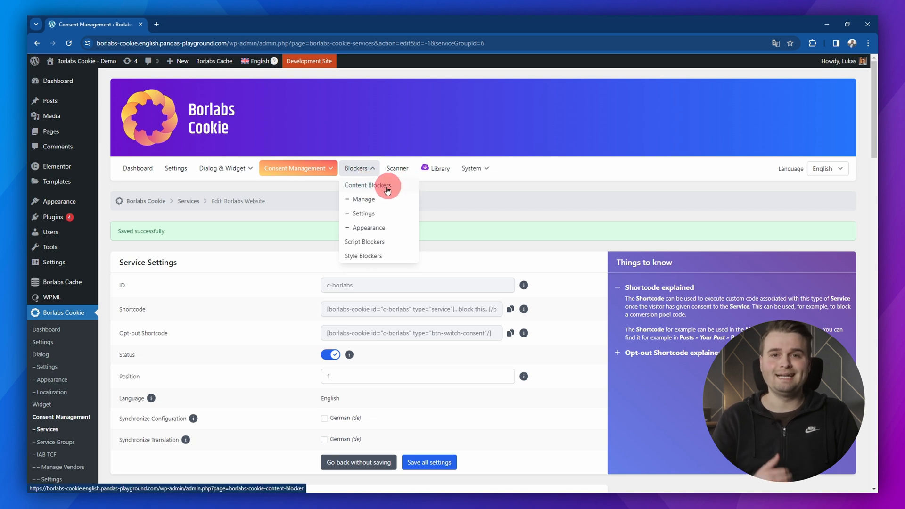
From Content Blockers, edit the Borlabs Website blocker with ID c-borlabs.
click(367, 185)
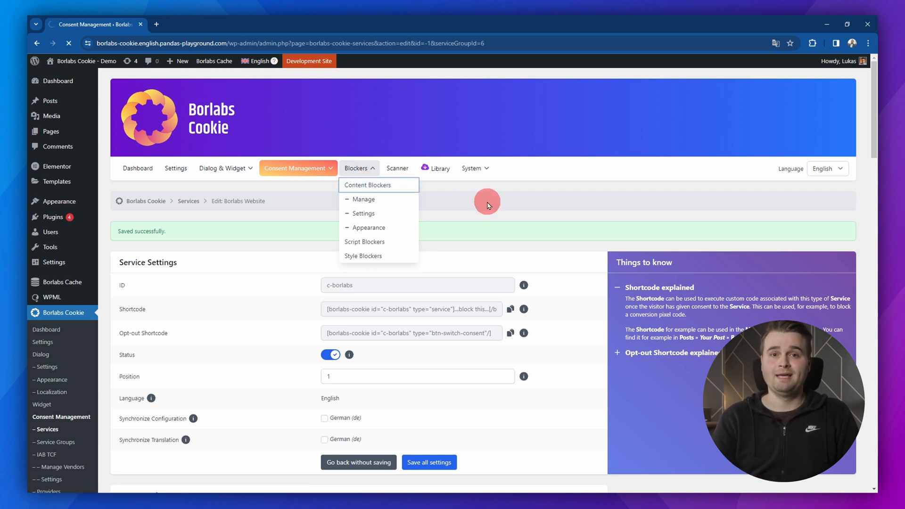
click(368, 185)
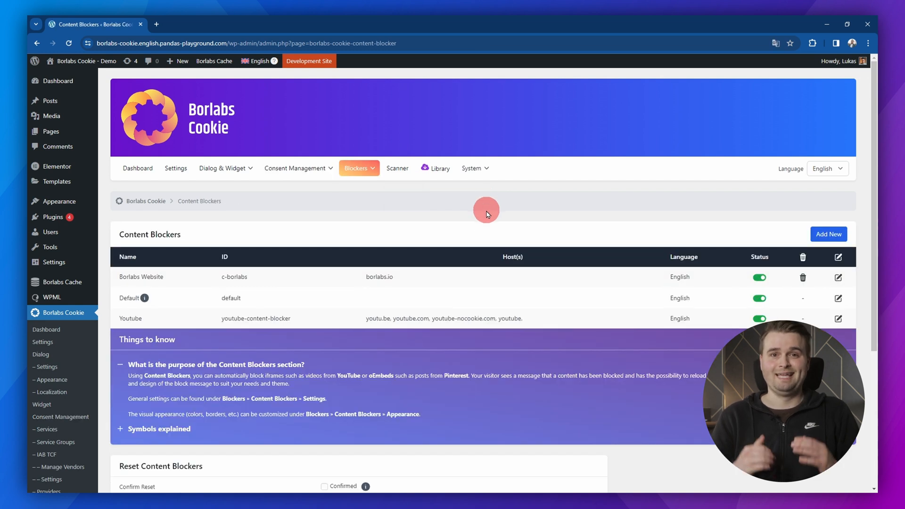
mouse_move(451, 283)
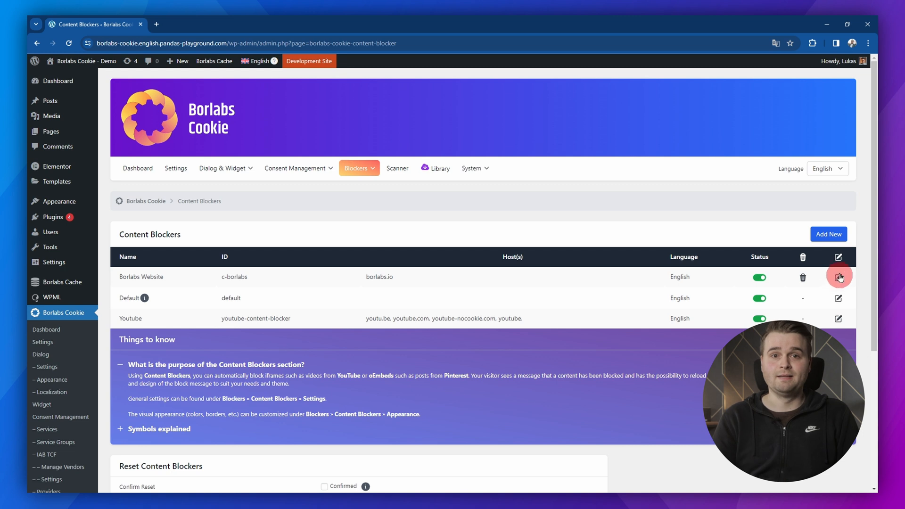
click(837, 277)
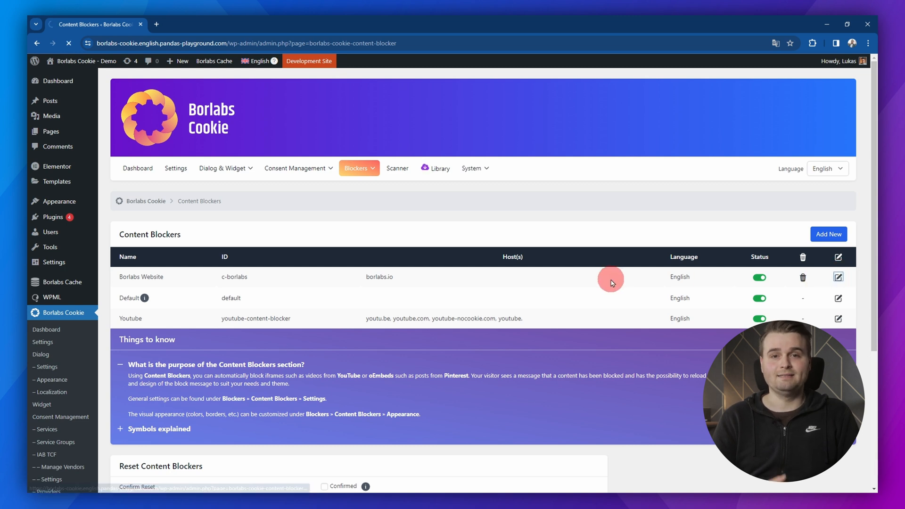
click(838, 277)
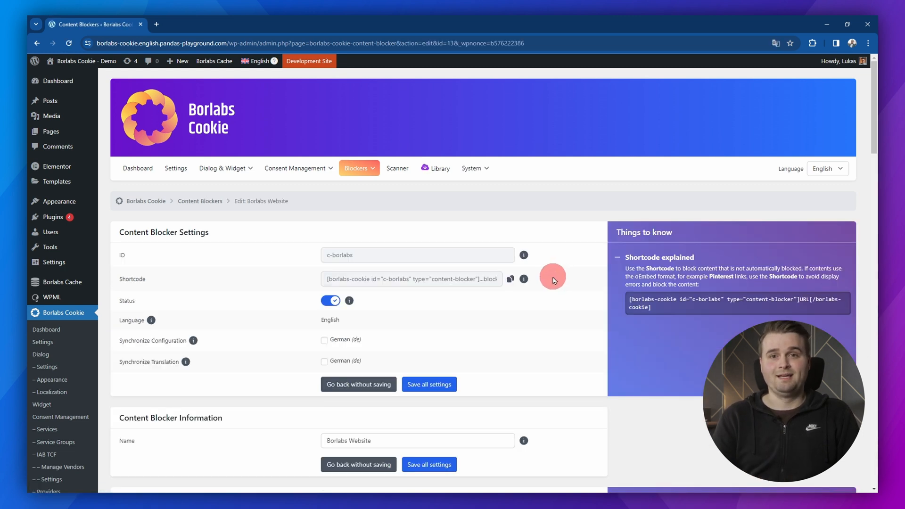
Choose 'Borlabs Website' as the blocker's service and save all settings.
scroll(down, 3)
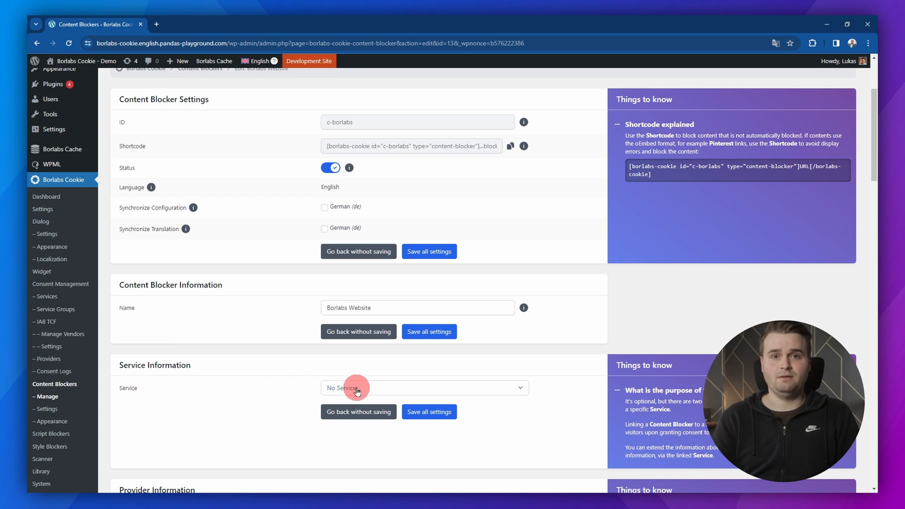
click(424, 387)
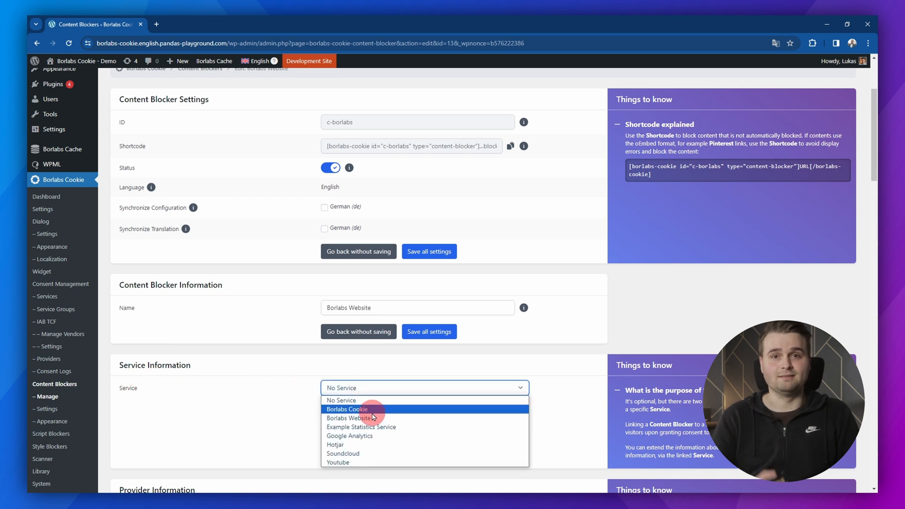
mouse_move(401, 418)
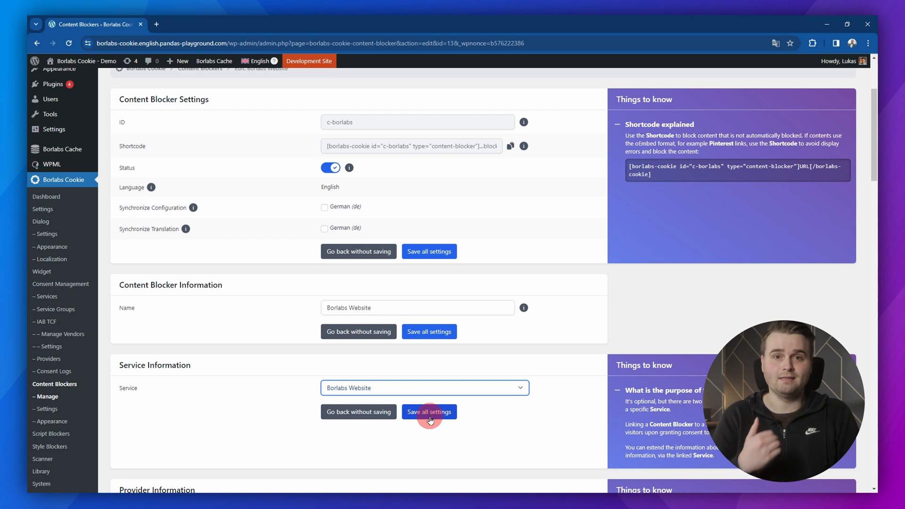
click(429, 411)
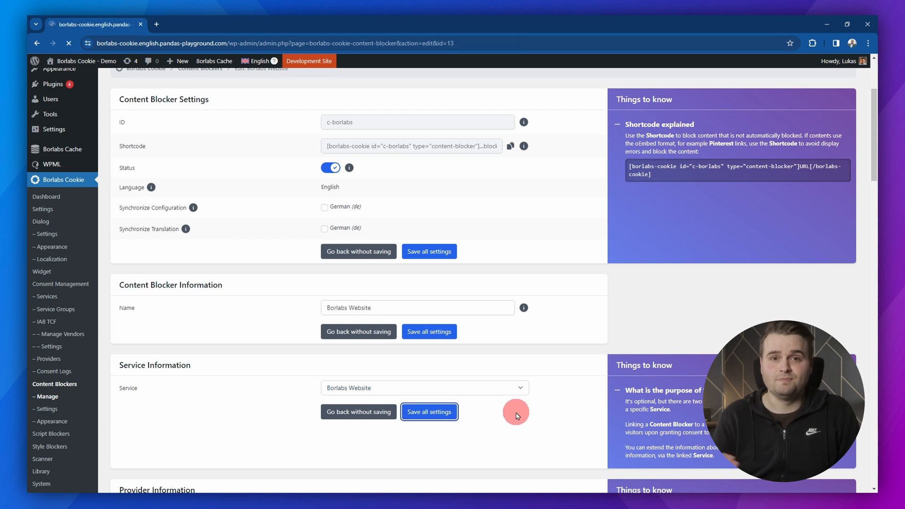
click(429, 411)
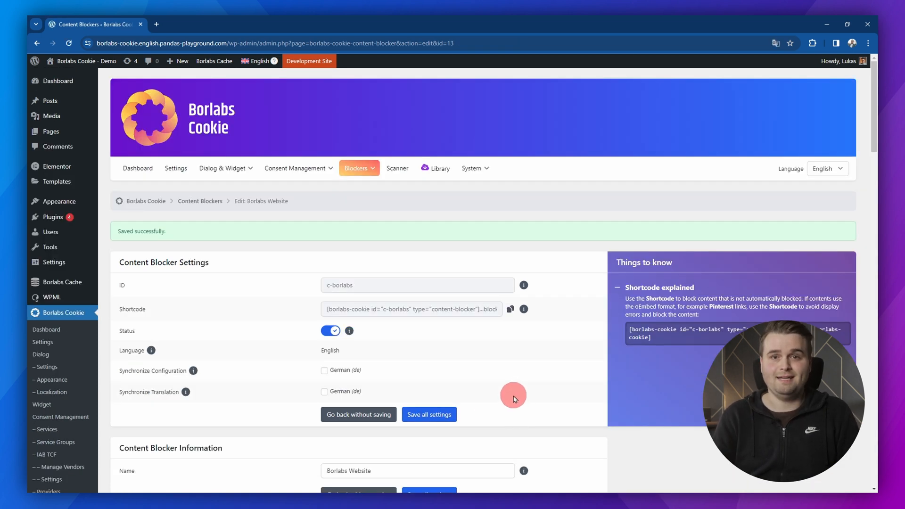
mouse_move(112, 350)
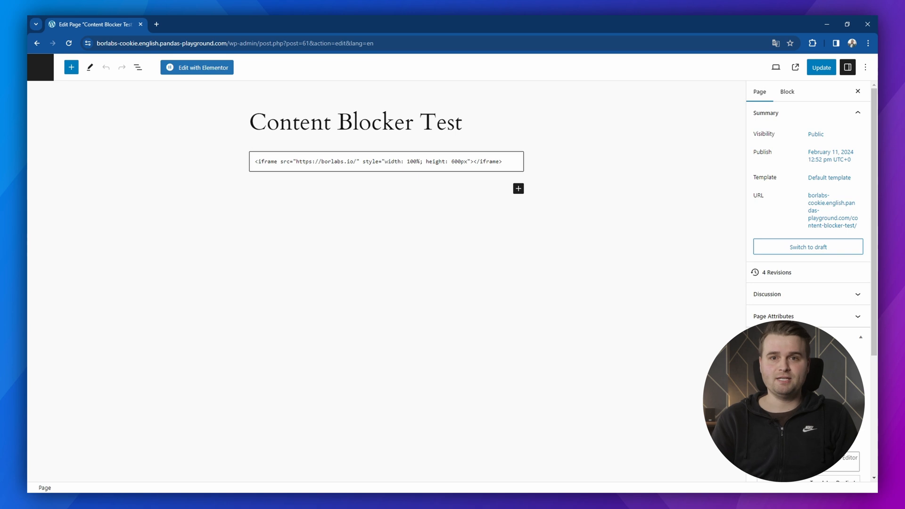
Open the live Content Blocker Test page in an incognito window.
click(254, 266)
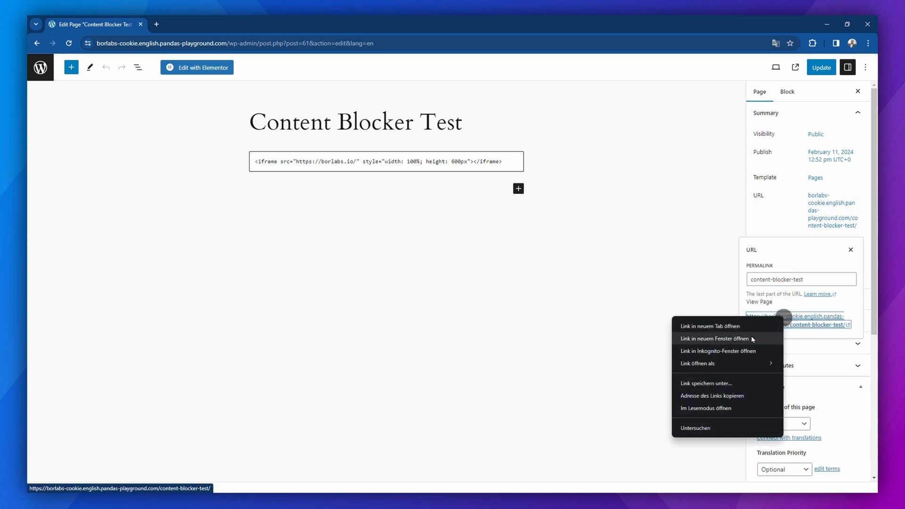
click(718, 364)
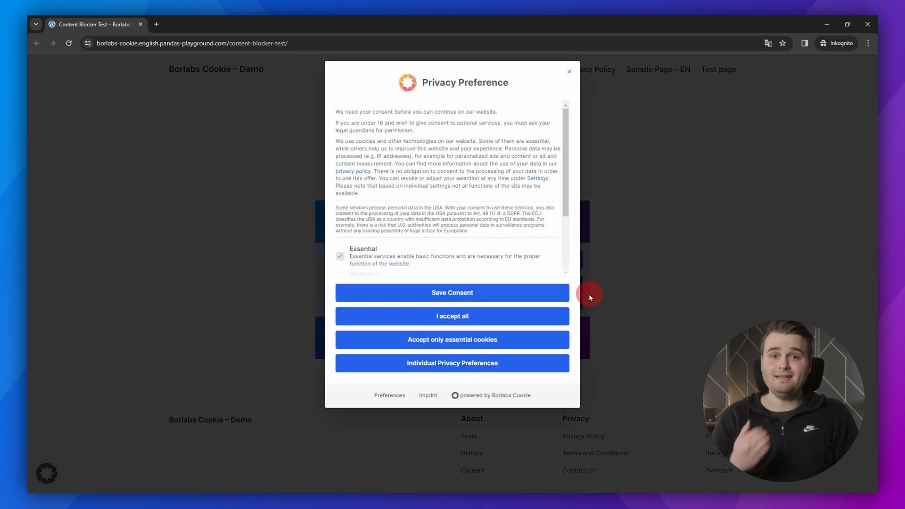
mouse_move(596, 339)
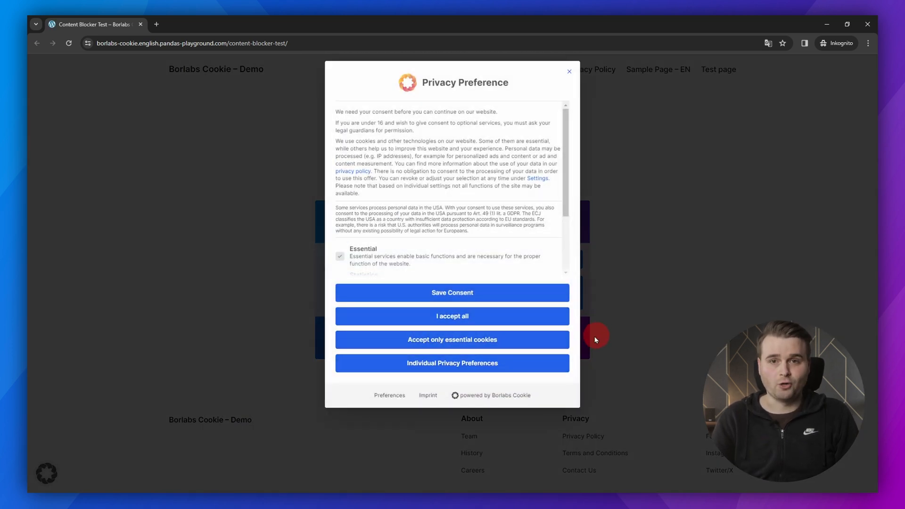
mouse_move(584, 344)
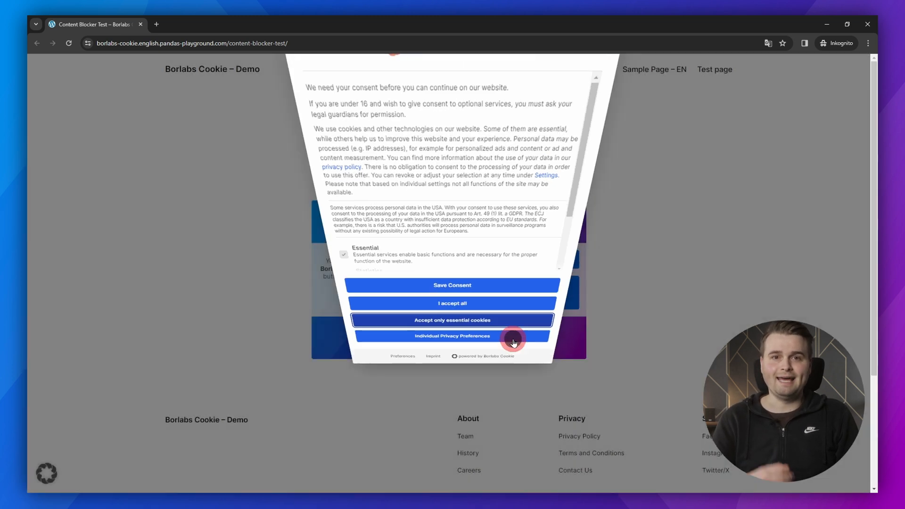
Accept only essential cookies so the Borlabs Website placeholder replaces the iframe.
click(452, 320)
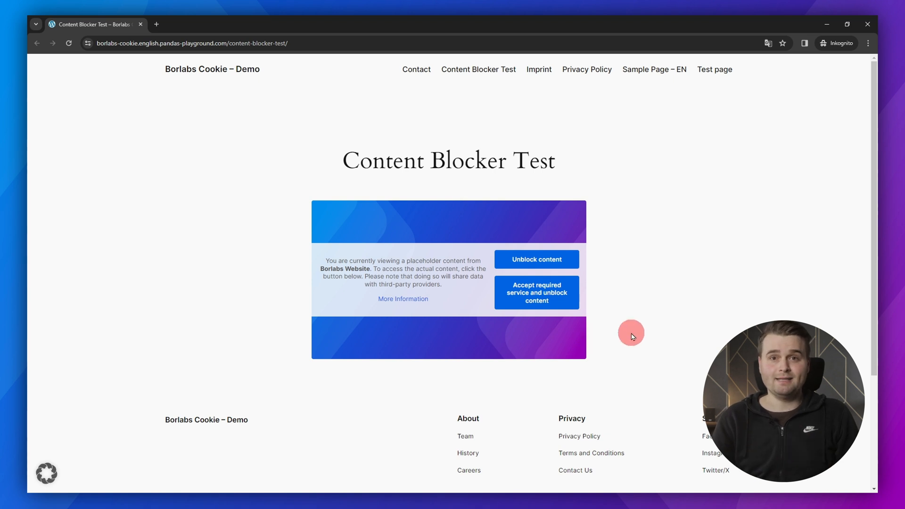
mouse_move(564, 342)
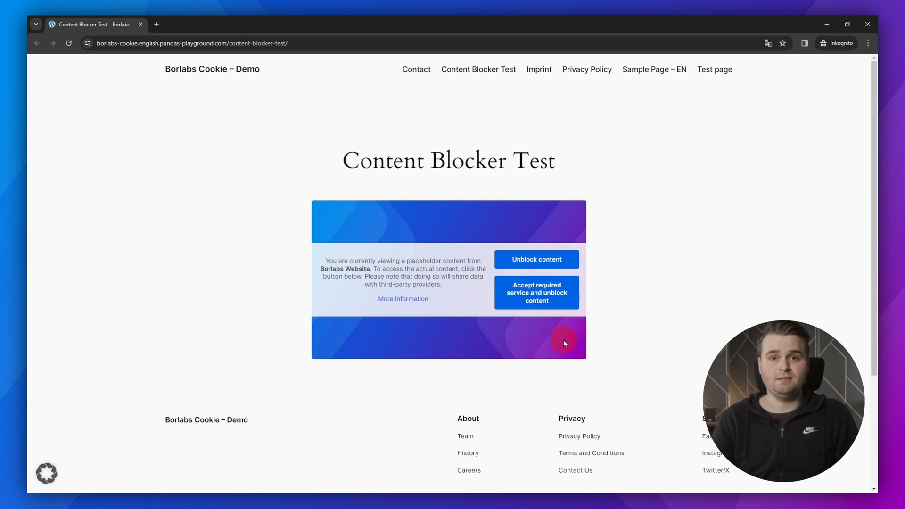
mouse_move(339, 225)
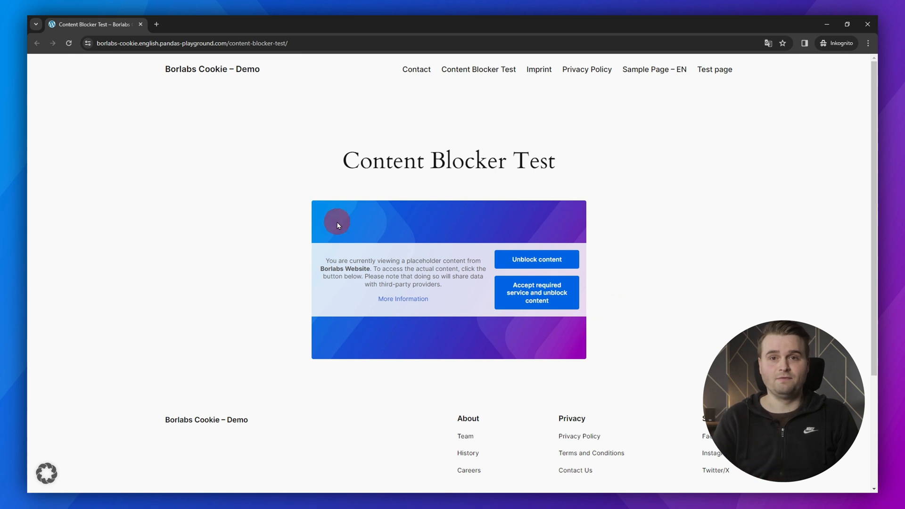
mouse_move(632, 243)
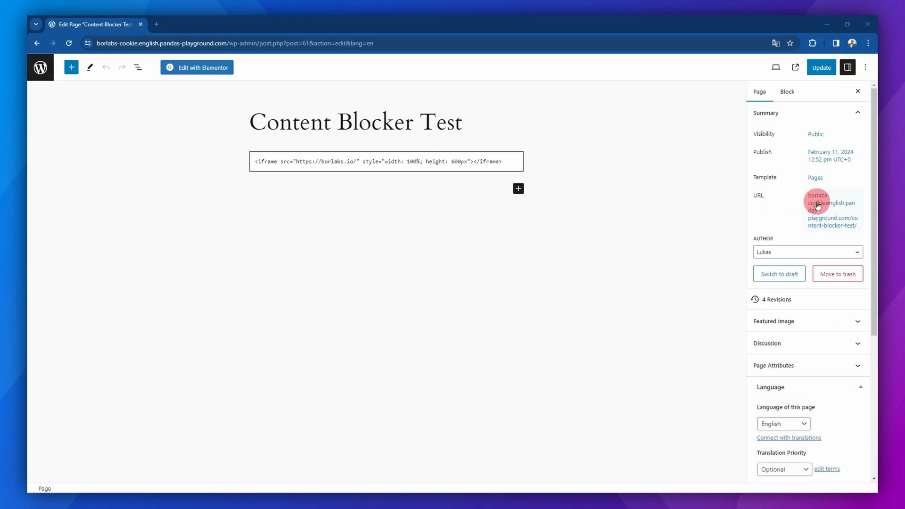
Reopen the live Content Blocker Test page in a new incognito window.
click(818, 204)
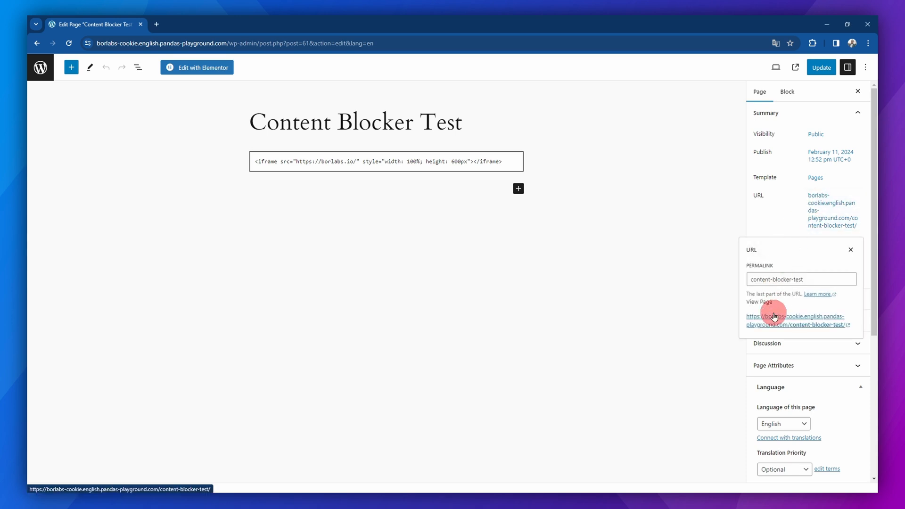
right_click(774, 317)
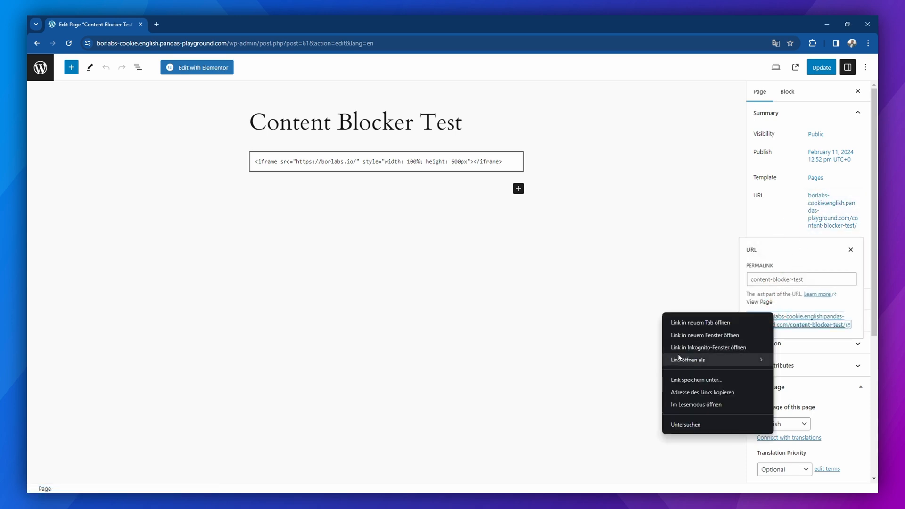
click(708, 348)
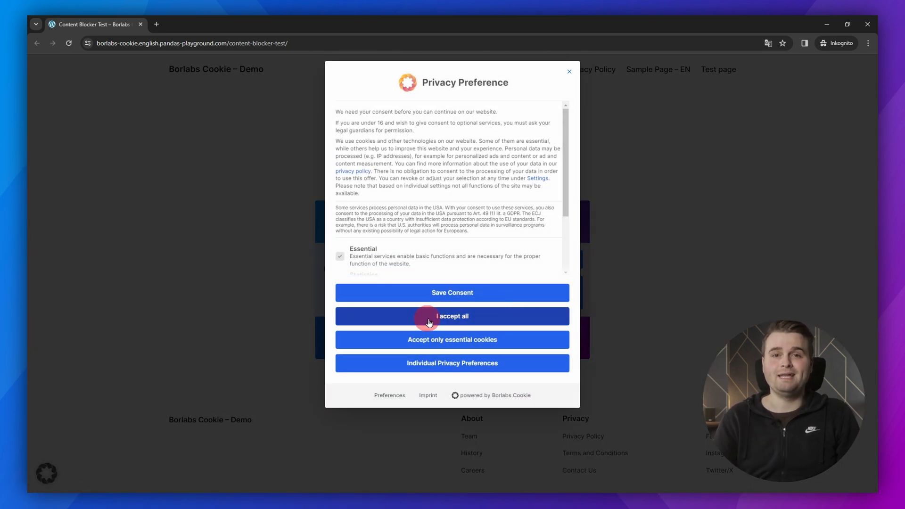
Choose 'I accept all' in the Privacy Preference dialog.
click(452, 316)
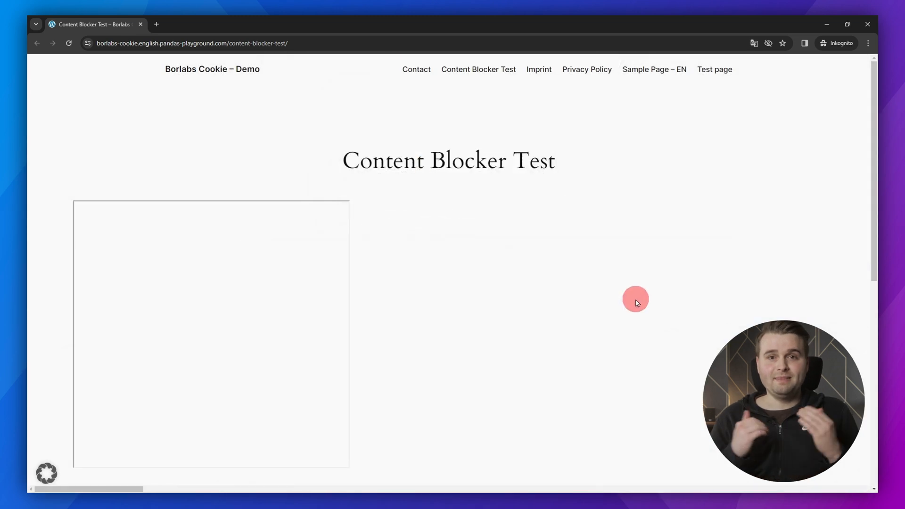